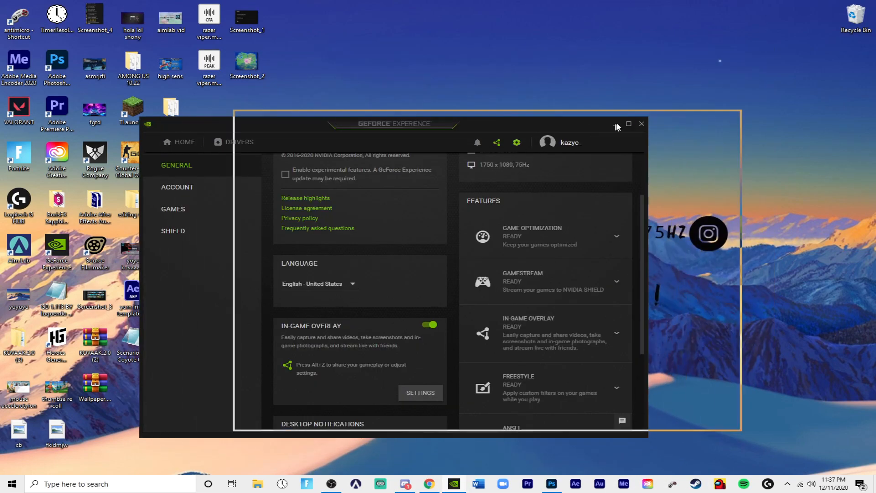
# - Move the GeForce Experience window toward screen centre and bring up the in-game overlay
pyautogui.moveTo(393, 123); pyautogui.dragTo(514, 91)
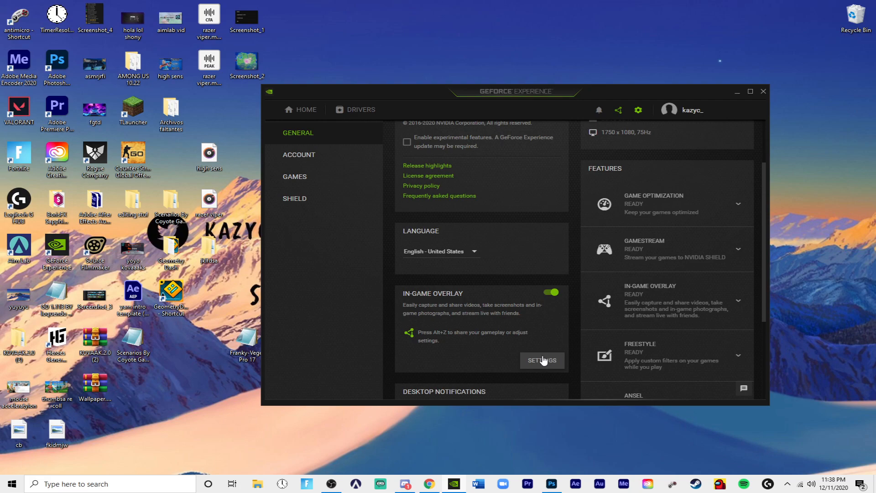
pyautogui.click(542, 361)
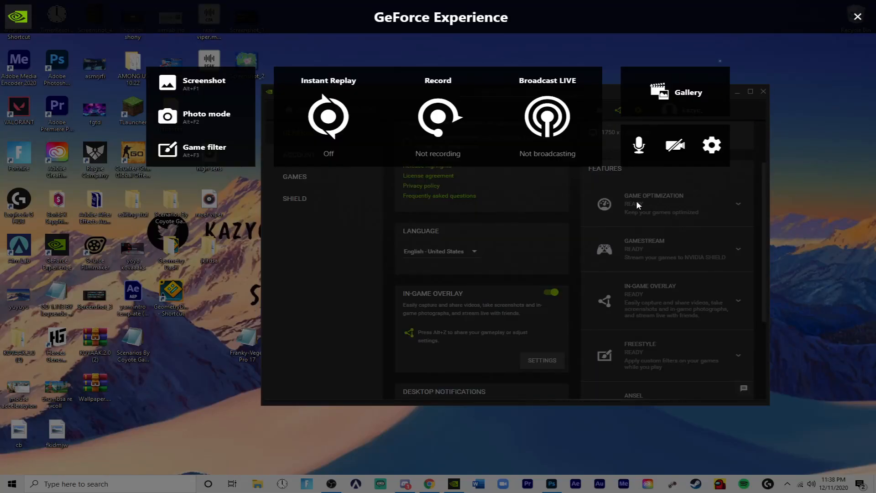
pyautogui.moveTo(505, 132)
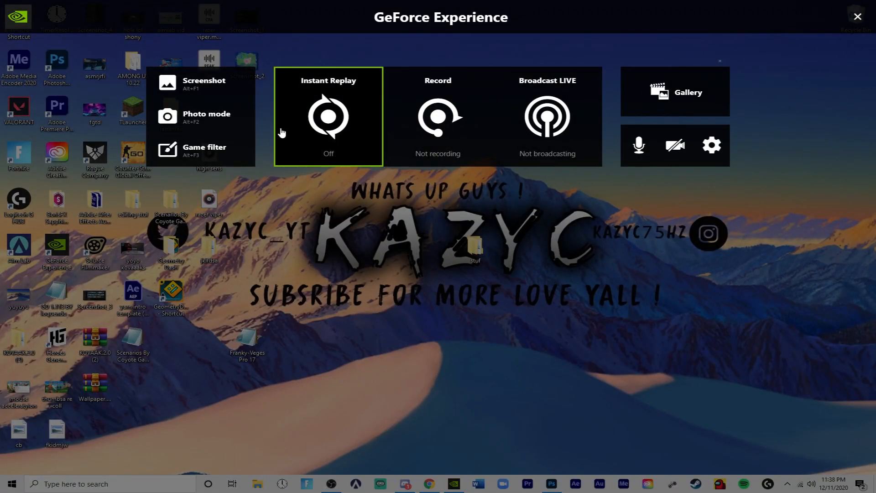
pyautogui.moveTo(325, 114)
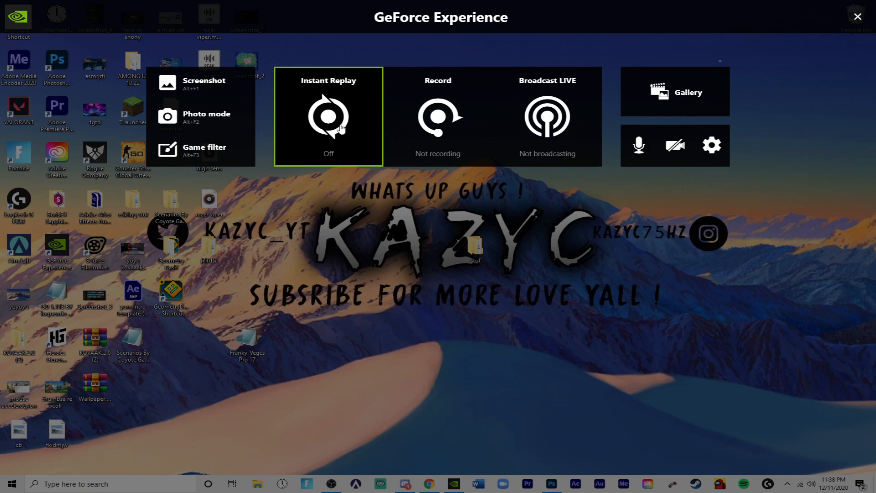
# - Reveal the Instant Replay tile's Turn on and Settings choices
pyautogui.click(328, 117)
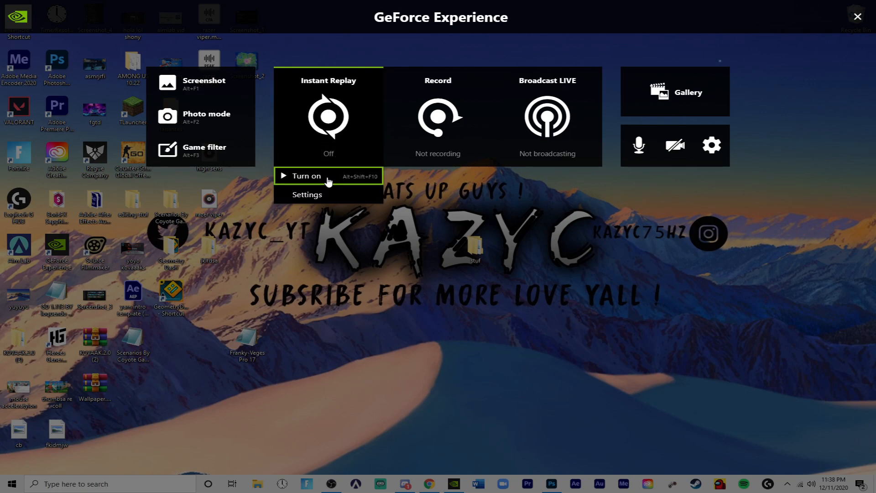
pyautogui.moveTo(333, 195)
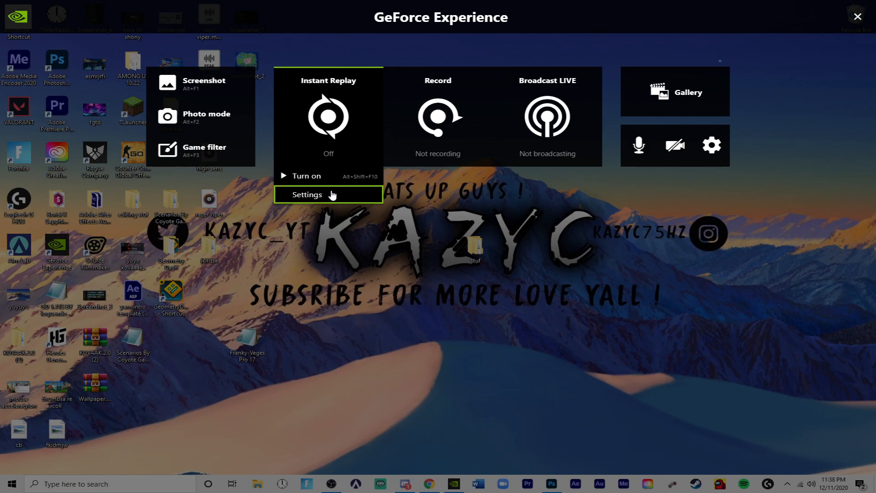
# - Set Instant Replay capture quality to Custom with in-game resolution
pyautogui.click(307, 194)
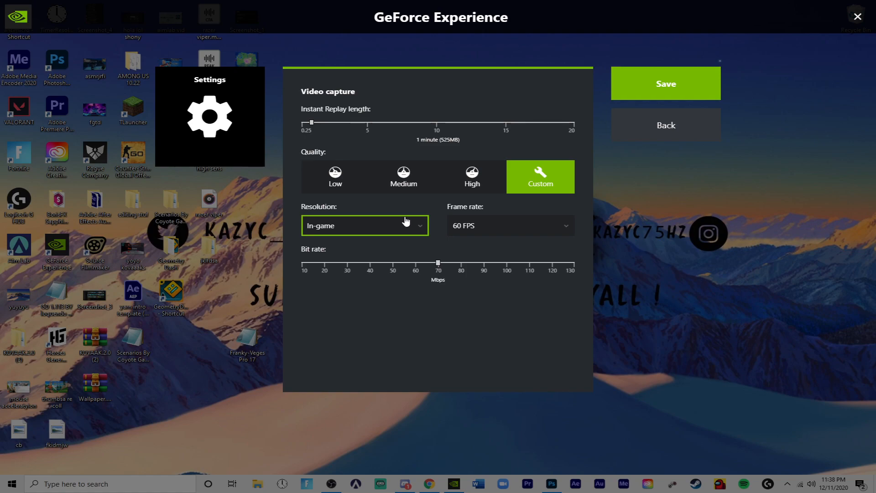
pyautogui.click(471, 177)
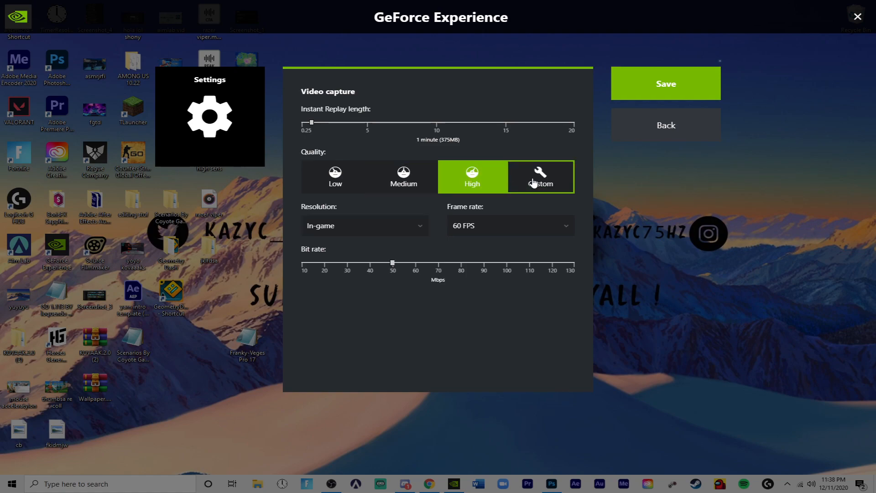
pyautogui.click(540, 177)
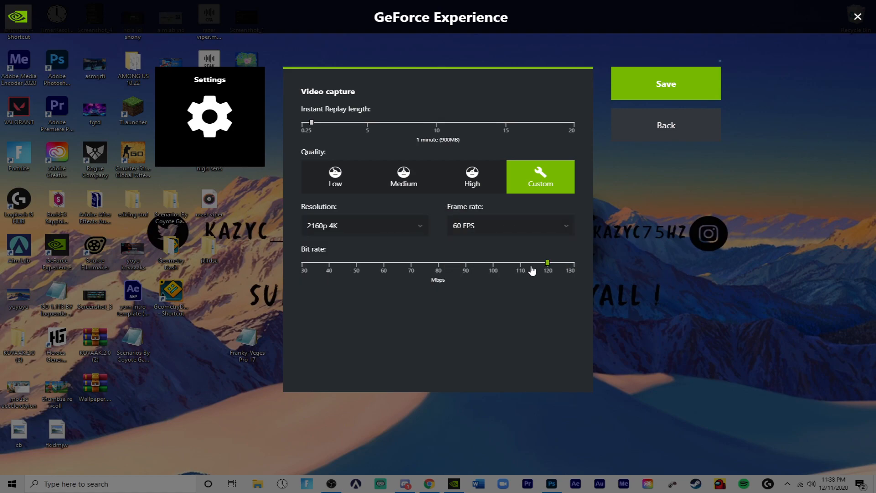
pyautogui.click(365, 225)
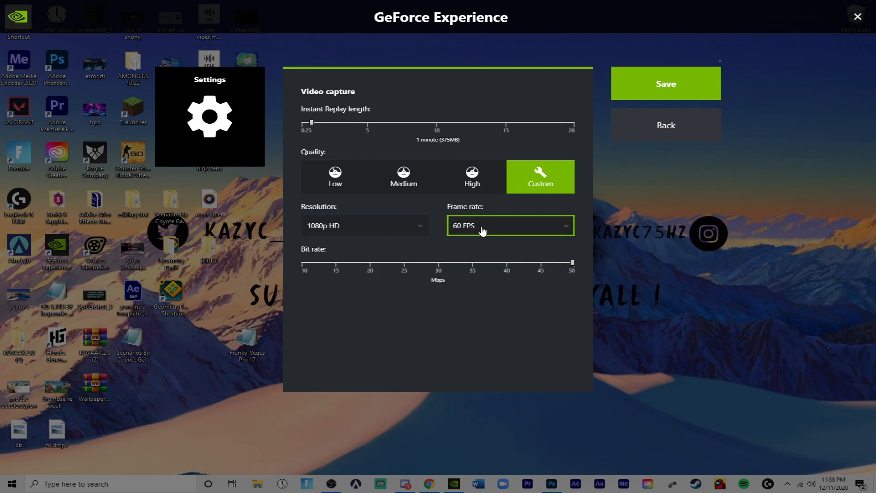
# - Keep the frame rate at 60 FPS and set the bit rate to 50 Mbps
pyautogui.click(509, 225)
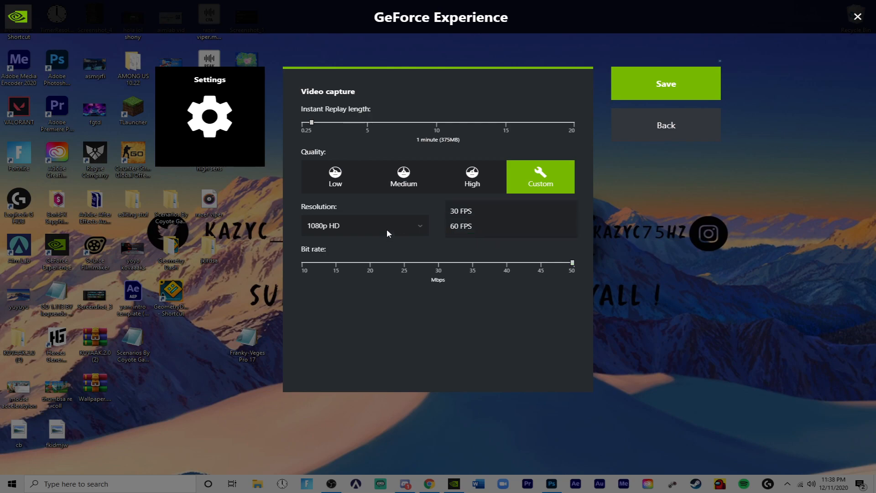
pyautogui.click(403, 177)
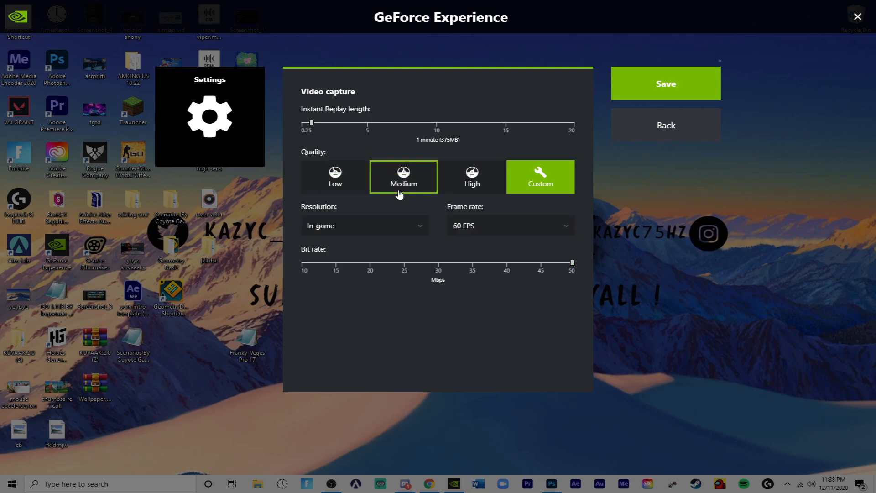
pyautogui.click(540, 177)
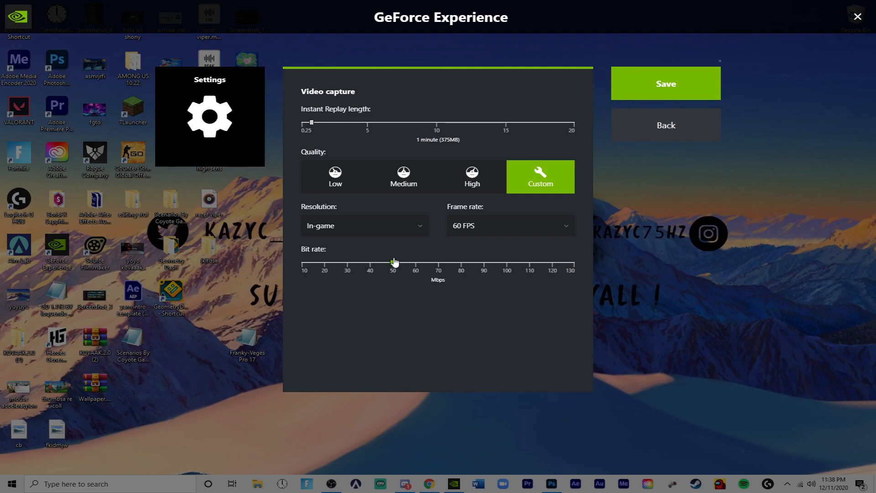
pyautogui.moveTo(561, 208)
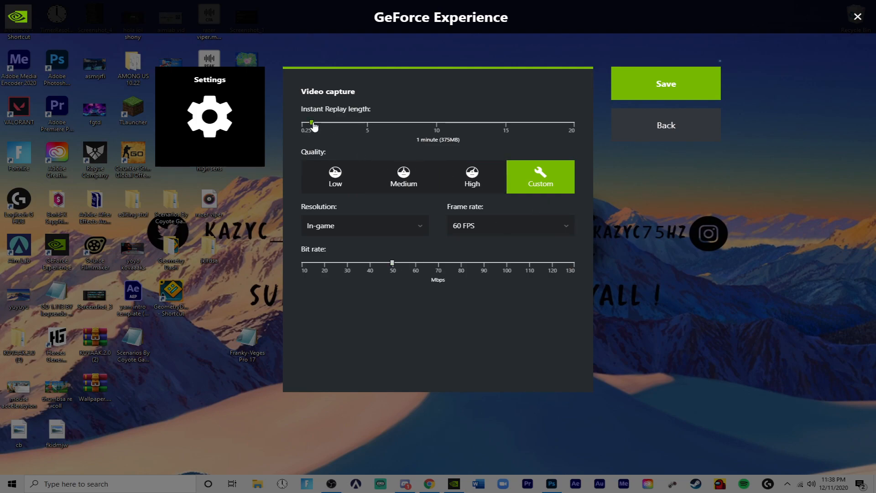
# - Set the Instant Replay length to 1 minute 15 seconds and save the capture settings
pyautogui.moveTo(311, 122); pyautogui.dragTo(324, 122)
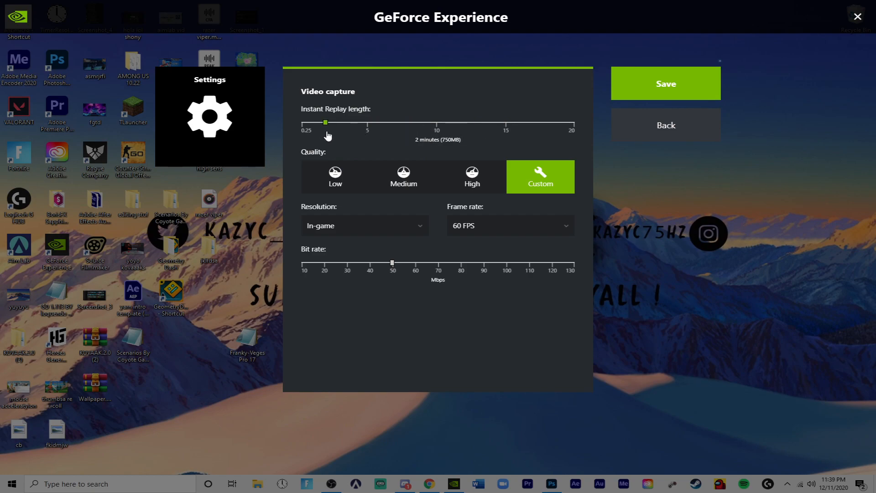
pyautogui.moveTo(325, 122); pyautogui.dragTo(311, 123)
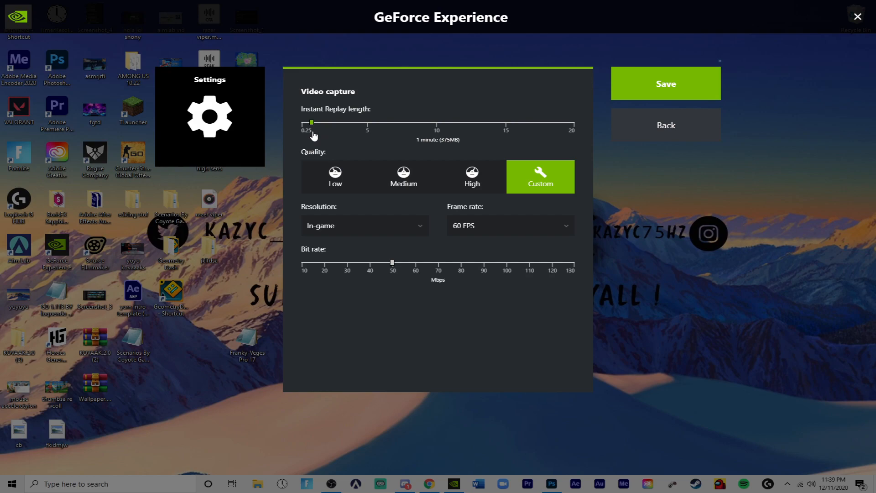
pyautogui.moveTo(311, 122); pyautogui.dragTo(325, 122)
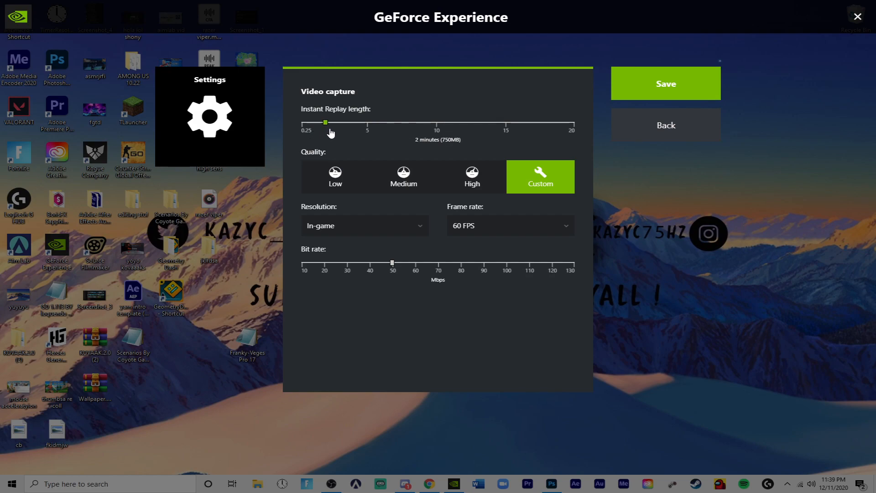
pyautogui.moveTo(328, 126)
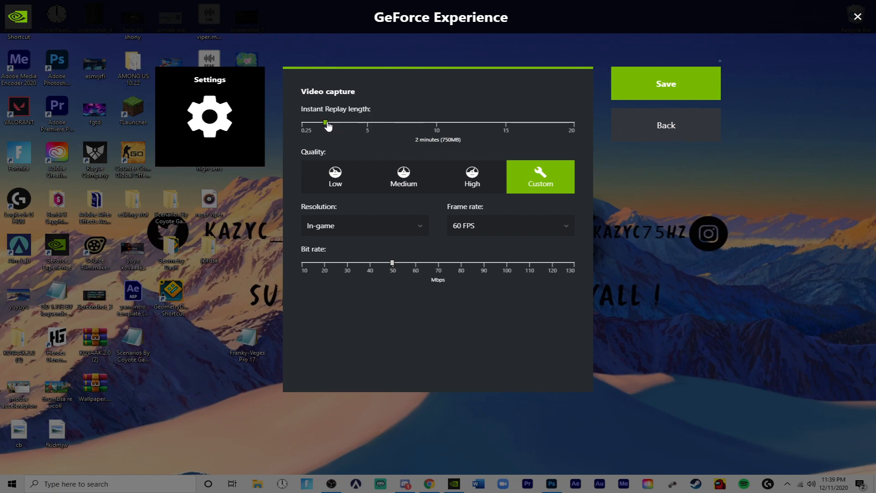
pyautogui.moveTo(326, 122); pyautogui.dragTo(436, 122)
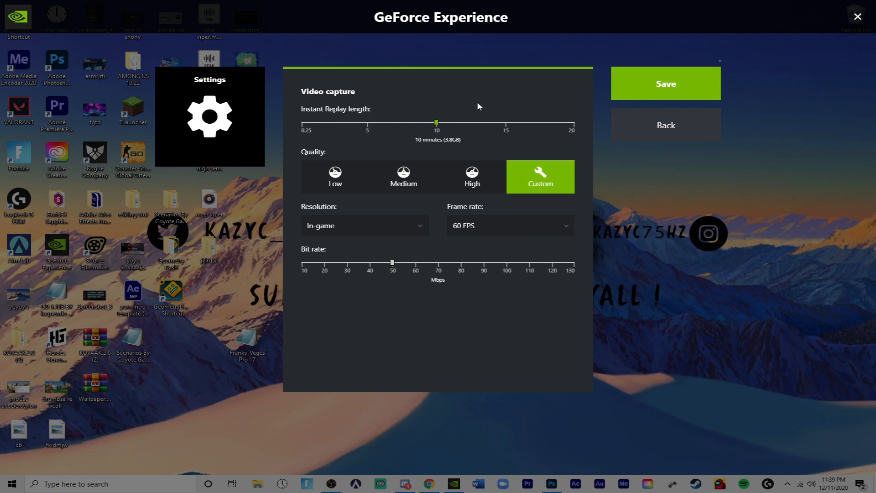
pyautogui.moveTo(436, 122); pyautogui.dragTo(318, 123)
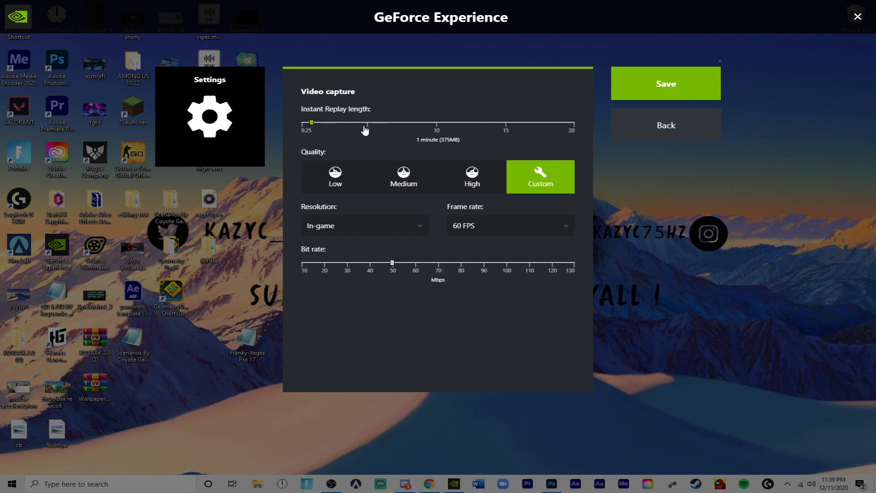
pyautogui.moveTo(311, 122); pyautogui.dragTo(351, 122)
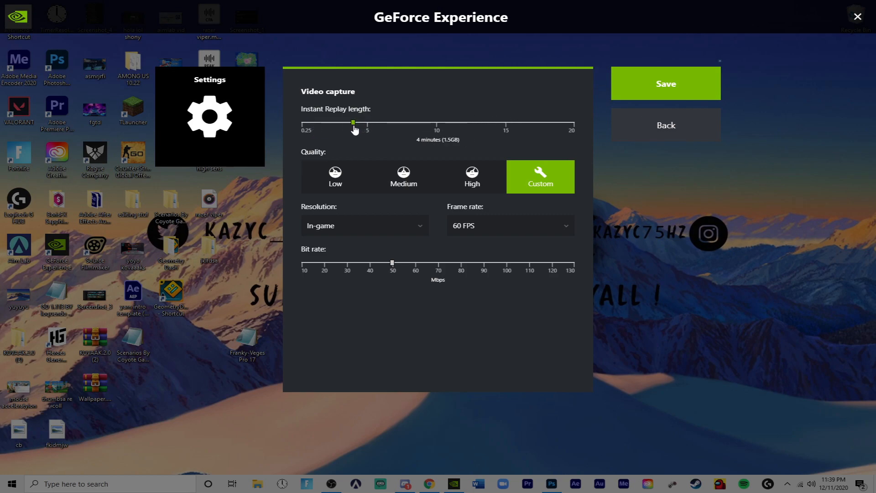
pyautogui.moveTo(352, 124); pyautogui.dragTo(314, 121)
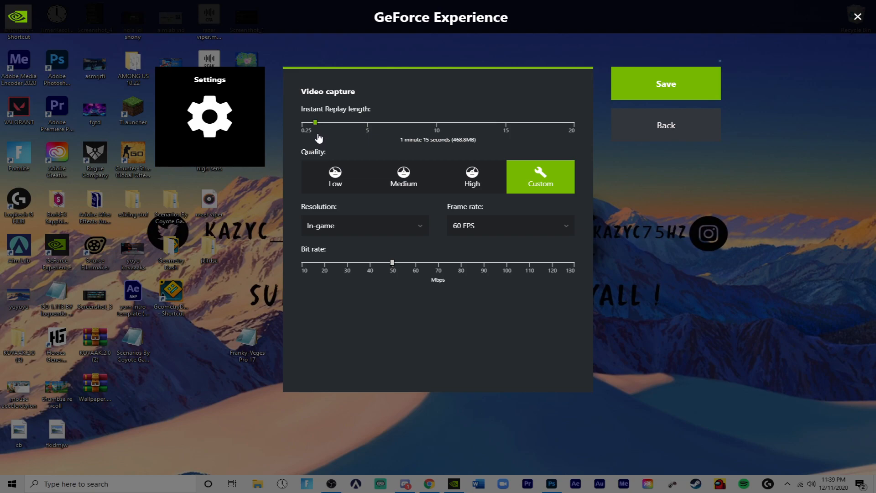
pyautogui.click(666, 124)
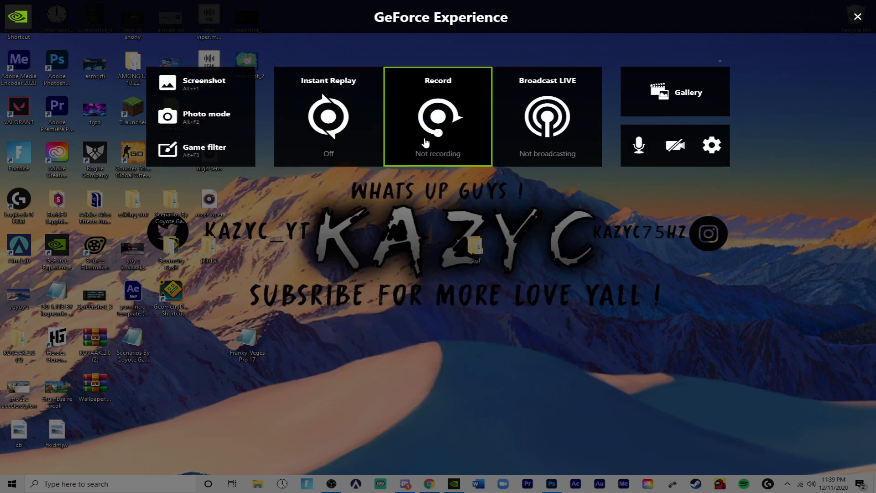
# - Confirm recordings save to the videos and fortnite folders on drive D, then return Home
pyautogui.click(712, 144)
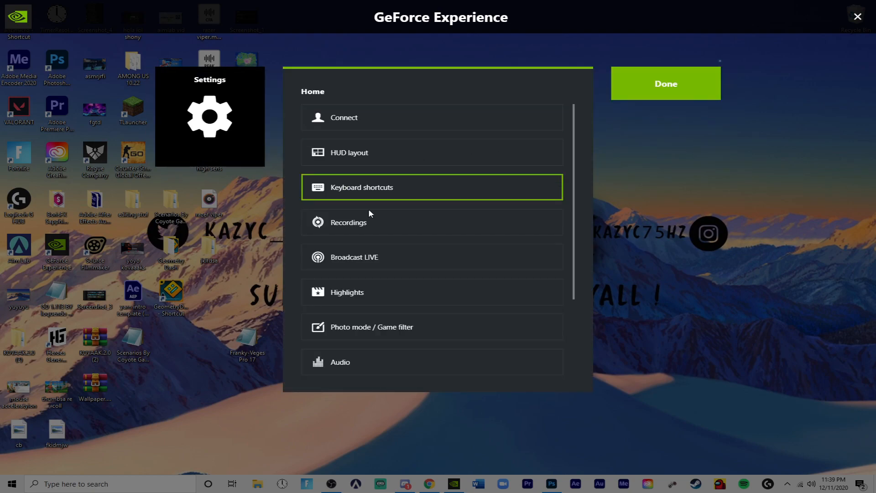
pyautogui.click(349, 222)
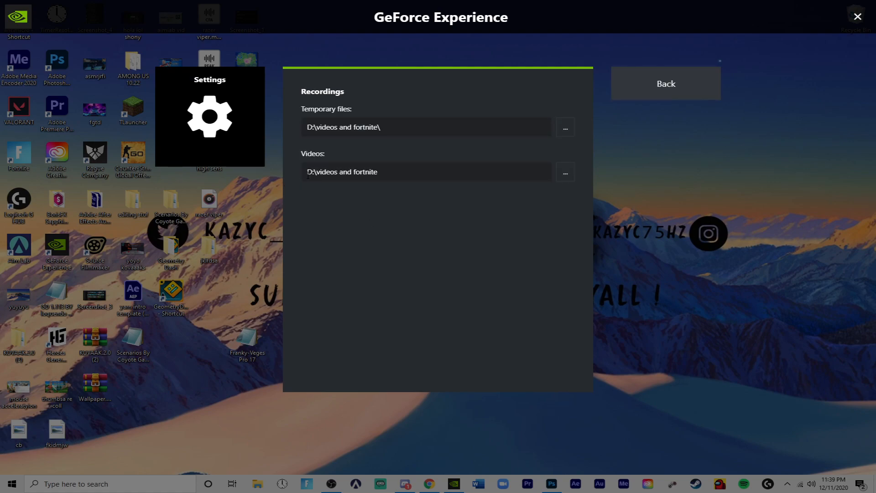
pyautogui.click(393, 176)
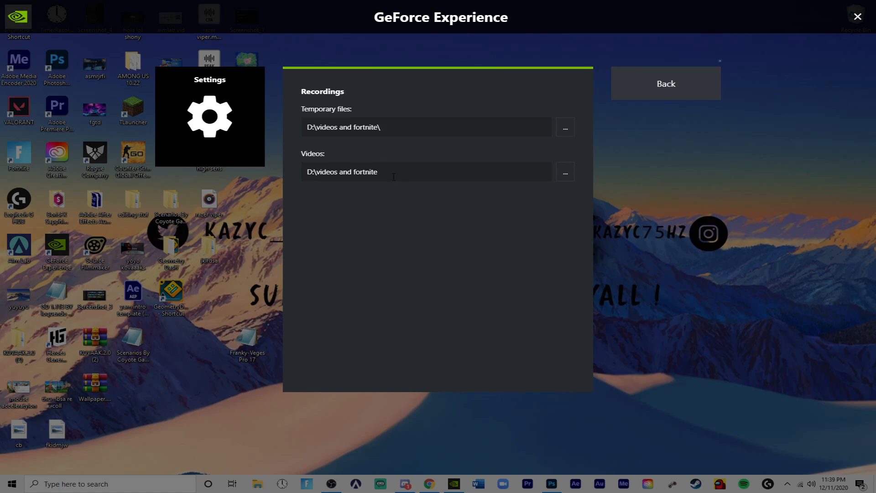
pyautogui.click(666, 83)
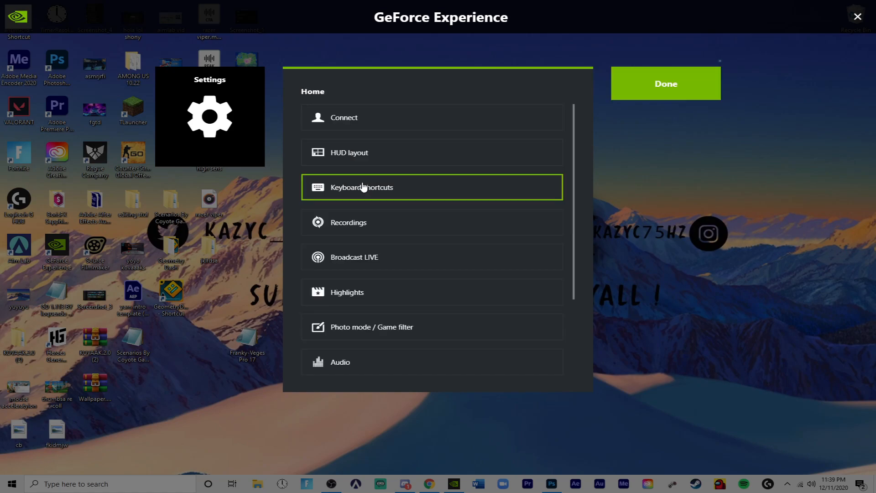
pyautogui.moveTo(114, 140)
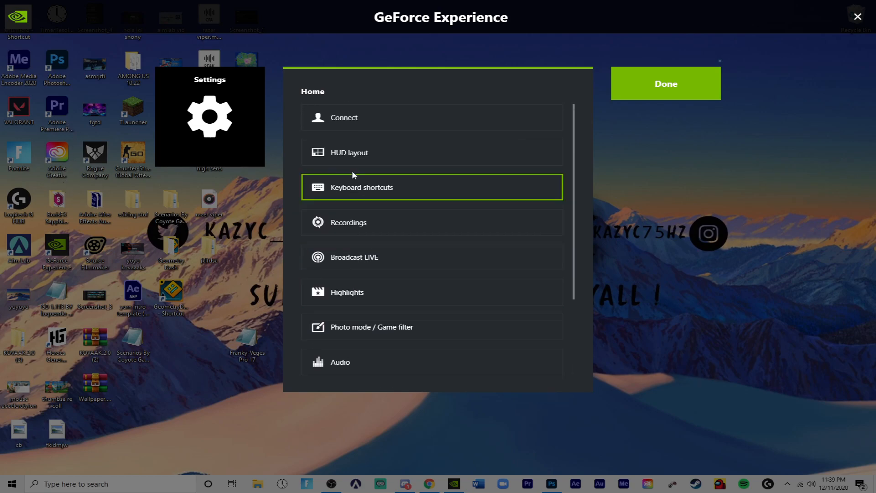
pyautogui.moveTo(358, 299)
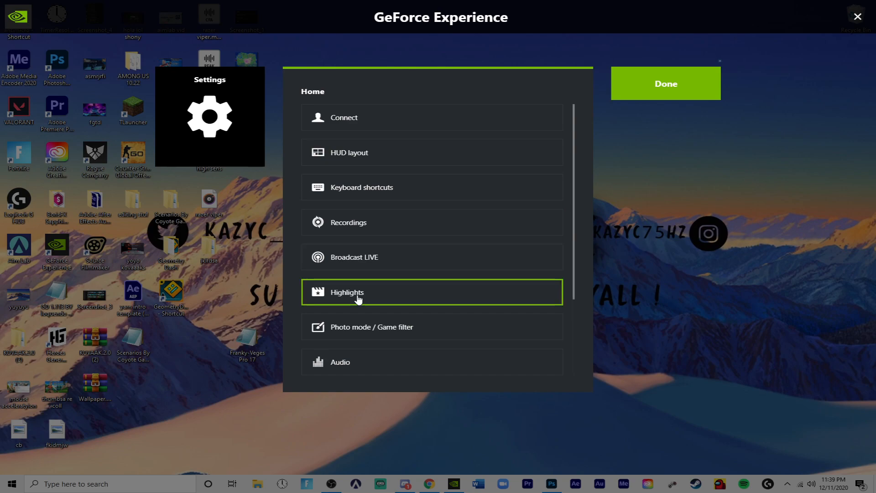
pyautogui.moveTo(356, 312)
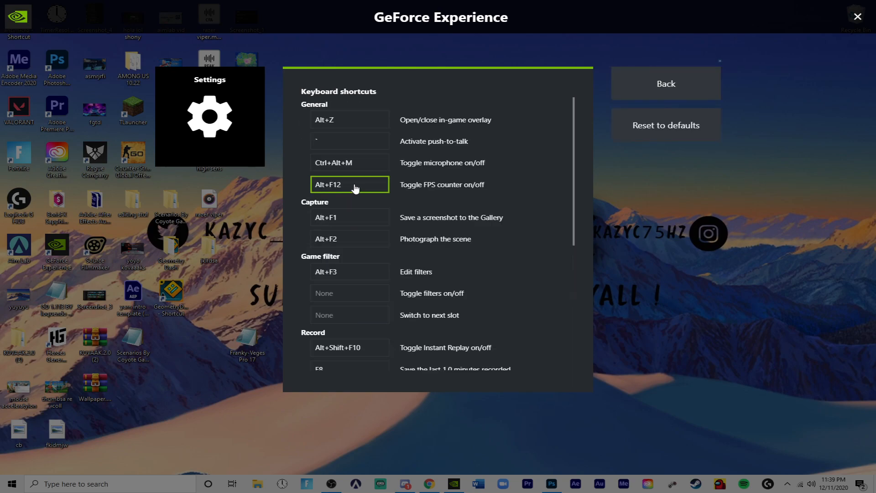
pyautogui.click(349, 217)
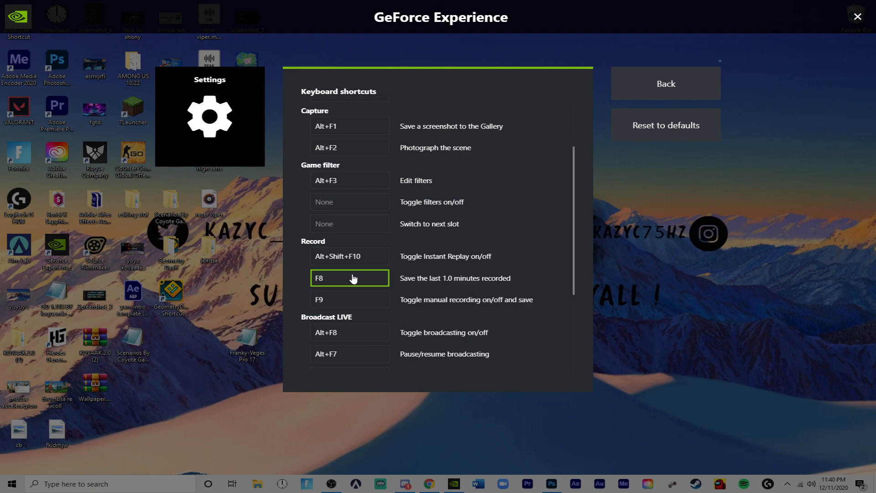
pyautogui.click(350, 255)
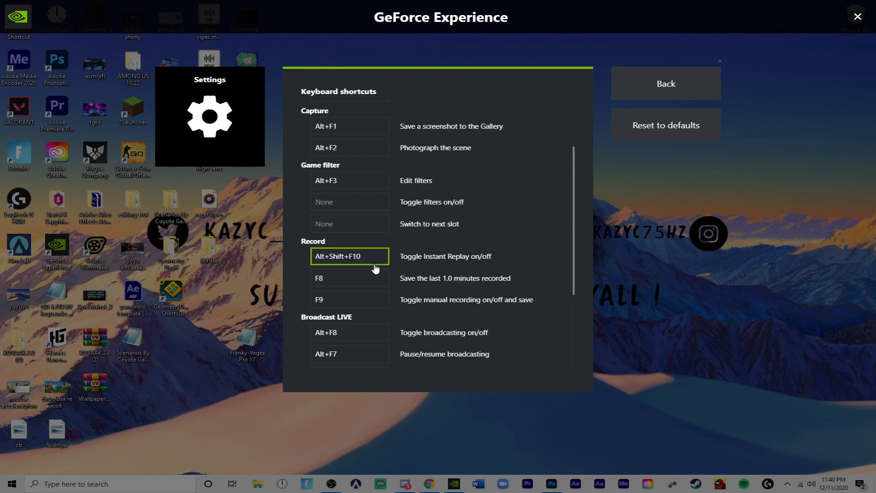
pyautogui.click(666, 83)
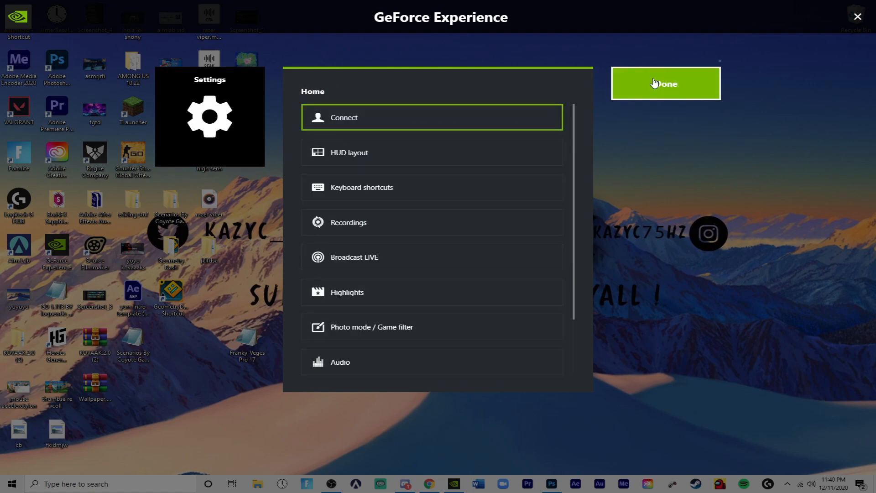
# - In Privacy control, toggle Desktop capture off and back on so it stays enabled
pyautogui.click(666, 83)
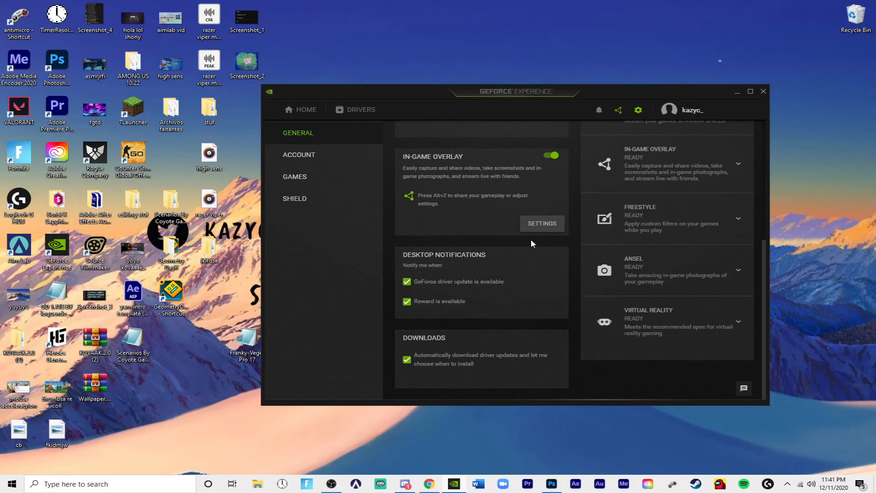
pyautogui.click(542, 222)
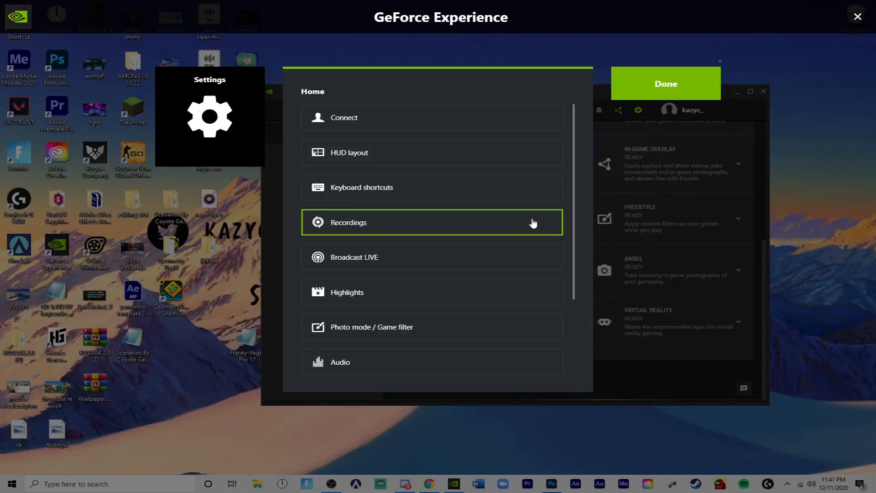
pyautogui.scroll(-3)
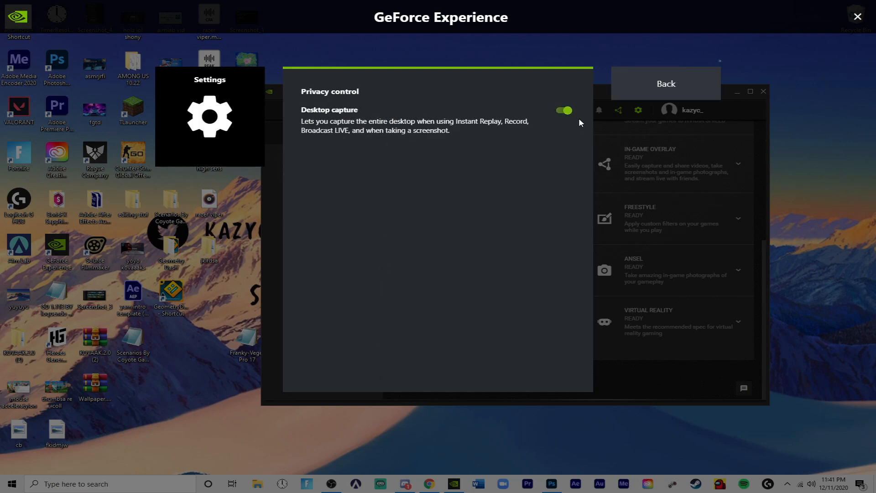
pyautogui.click(564, 109)
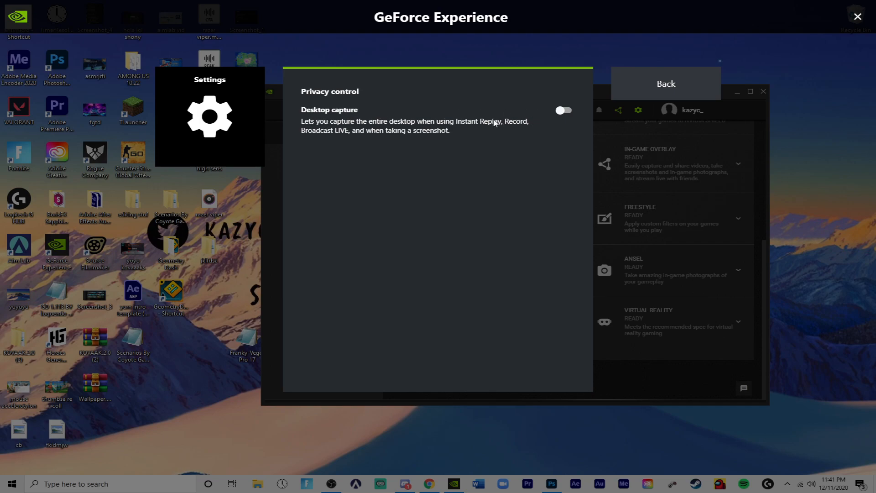
pyautogui.moveTo(556, 109)
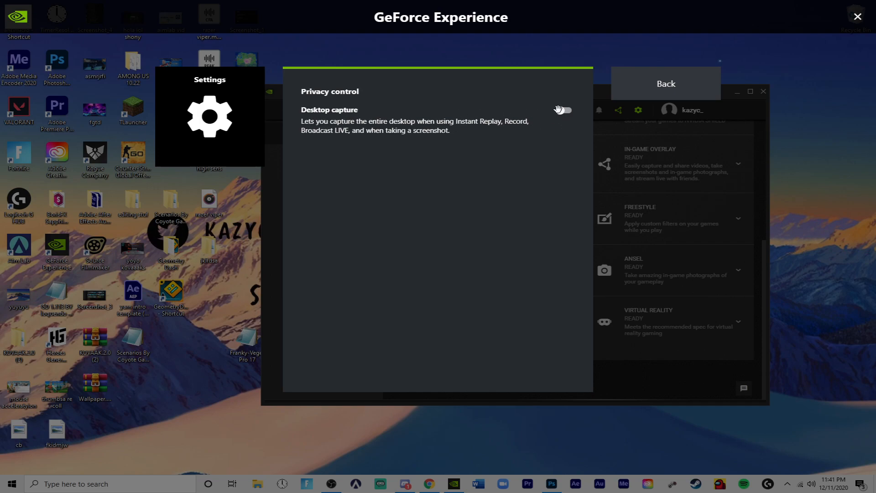
pyautogui.click(569, 109)
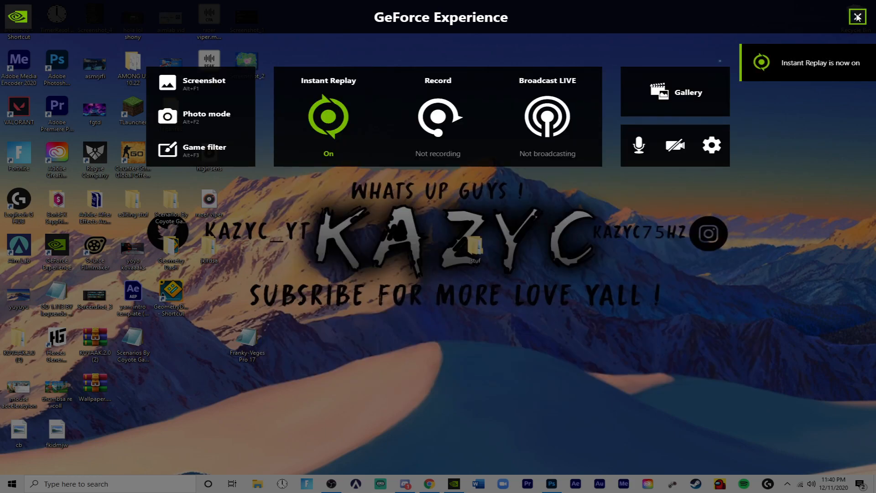
# - Close the overlay with Instant Replay left on
pyautogui.click(855, 14)
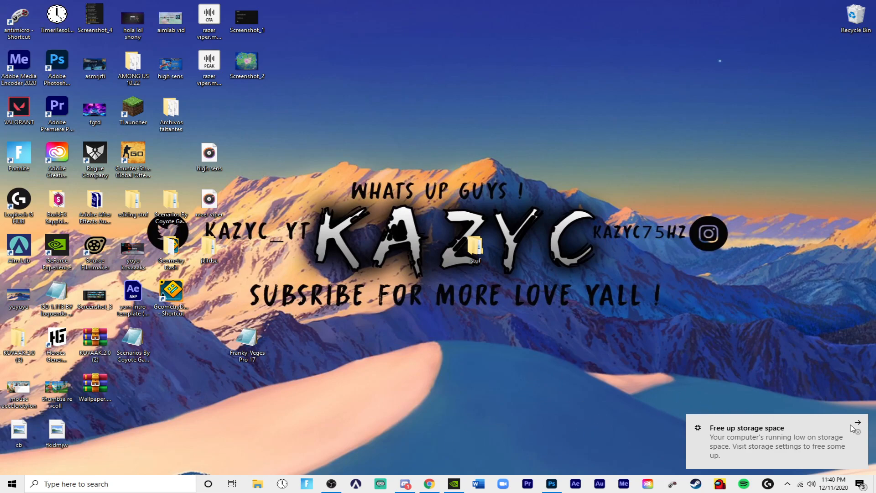
pyautogui.moveTo(857, 425)
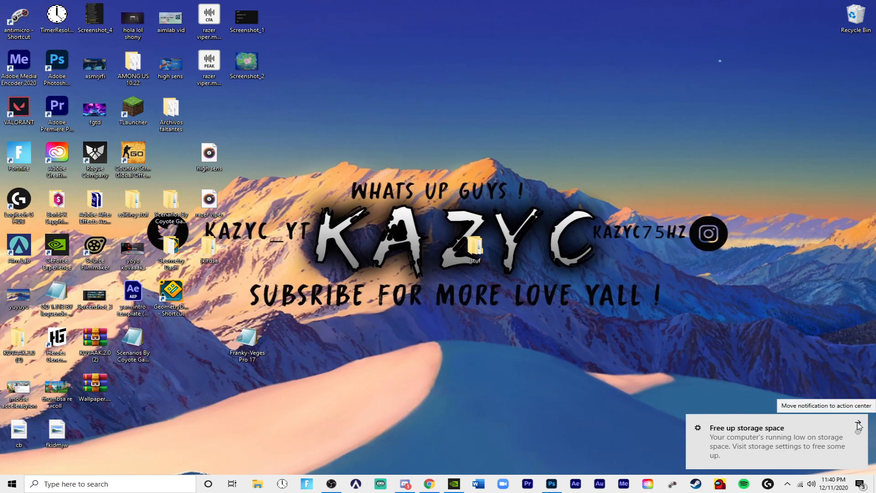